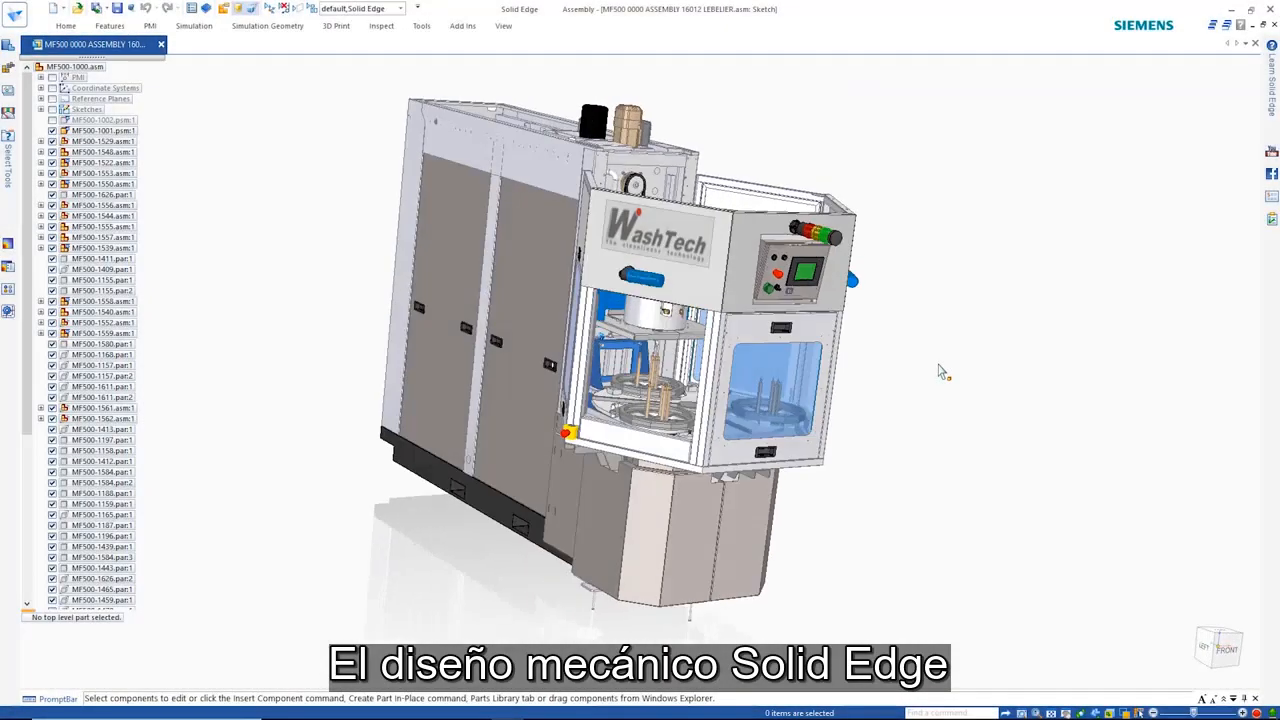
Open the sheet-metal part in place and start the Lofted Flange command.
{"action": "left_click", "coordinate": [404, 8]}
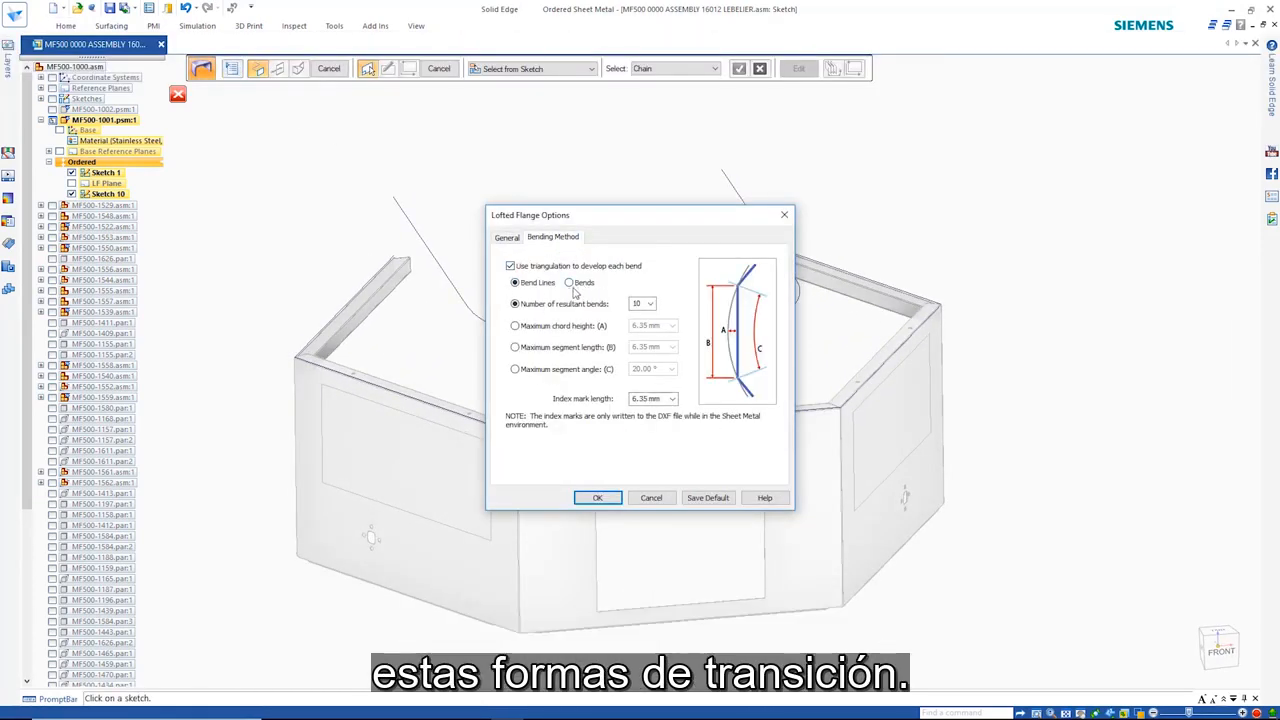
Set the bending method to Bends, then add a vertex mapping from a sketch point to a base corner.
{"action": "left_click", "coordinate": [568, 282]}
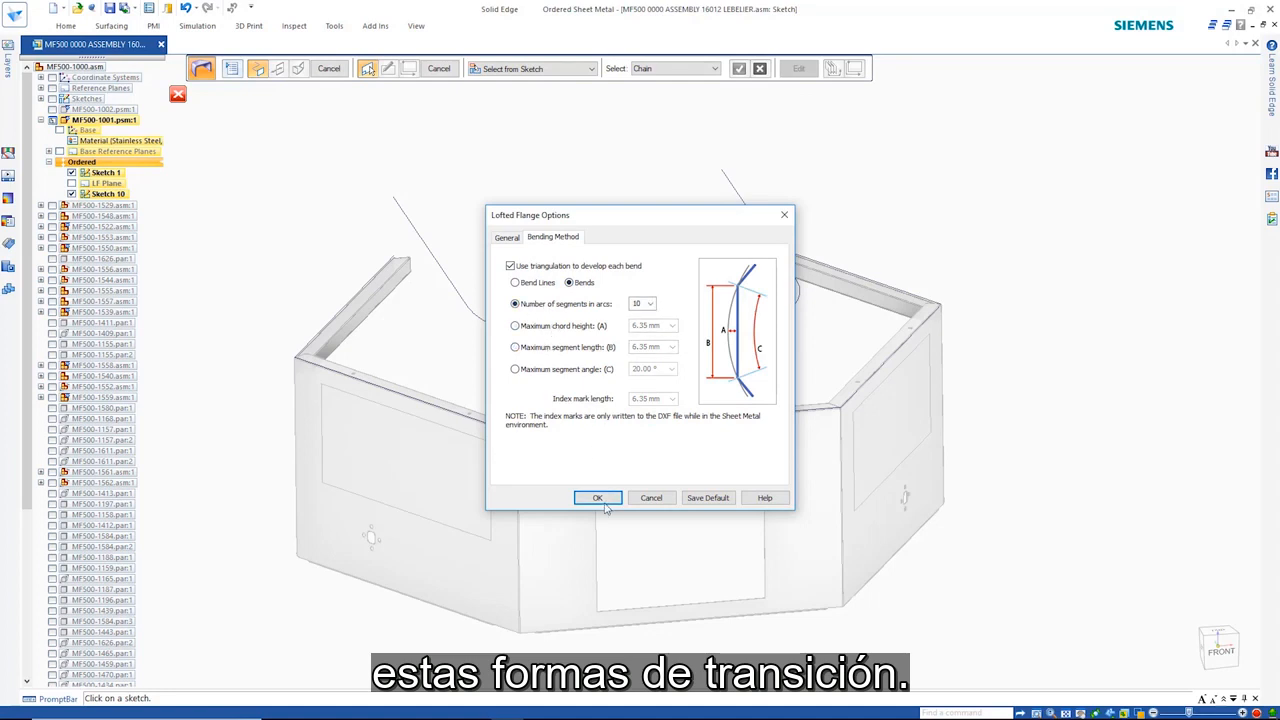
{"action": "left_click", "coordinate": [596, 496]}
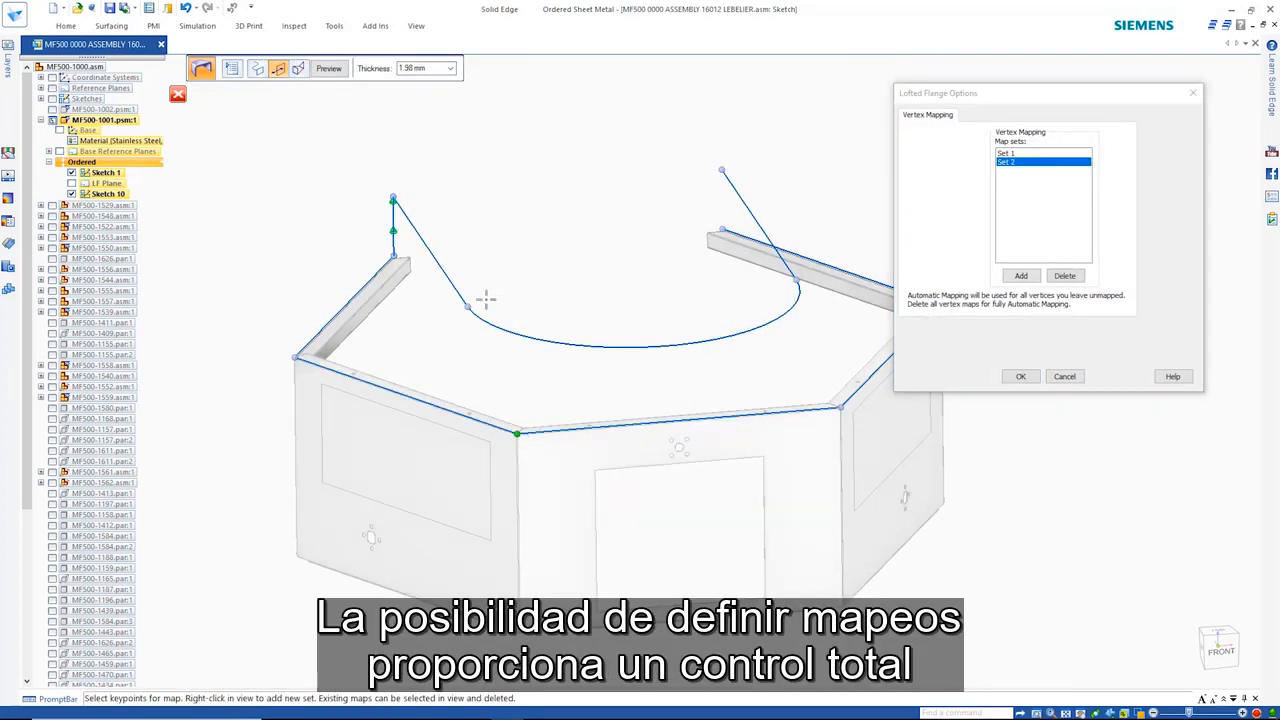
{"action": "left_click", "coordinate": [1020, 276]}
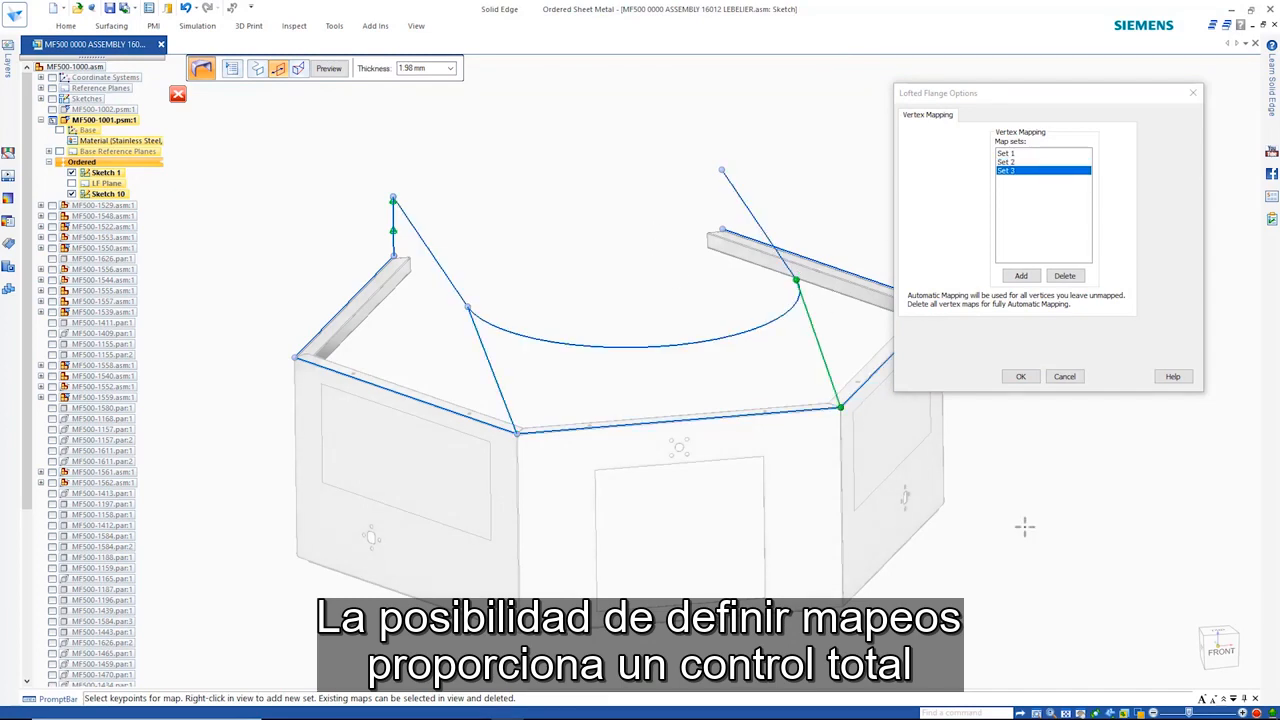
{"action": "left_click", "coordinate": [1020, 376]}
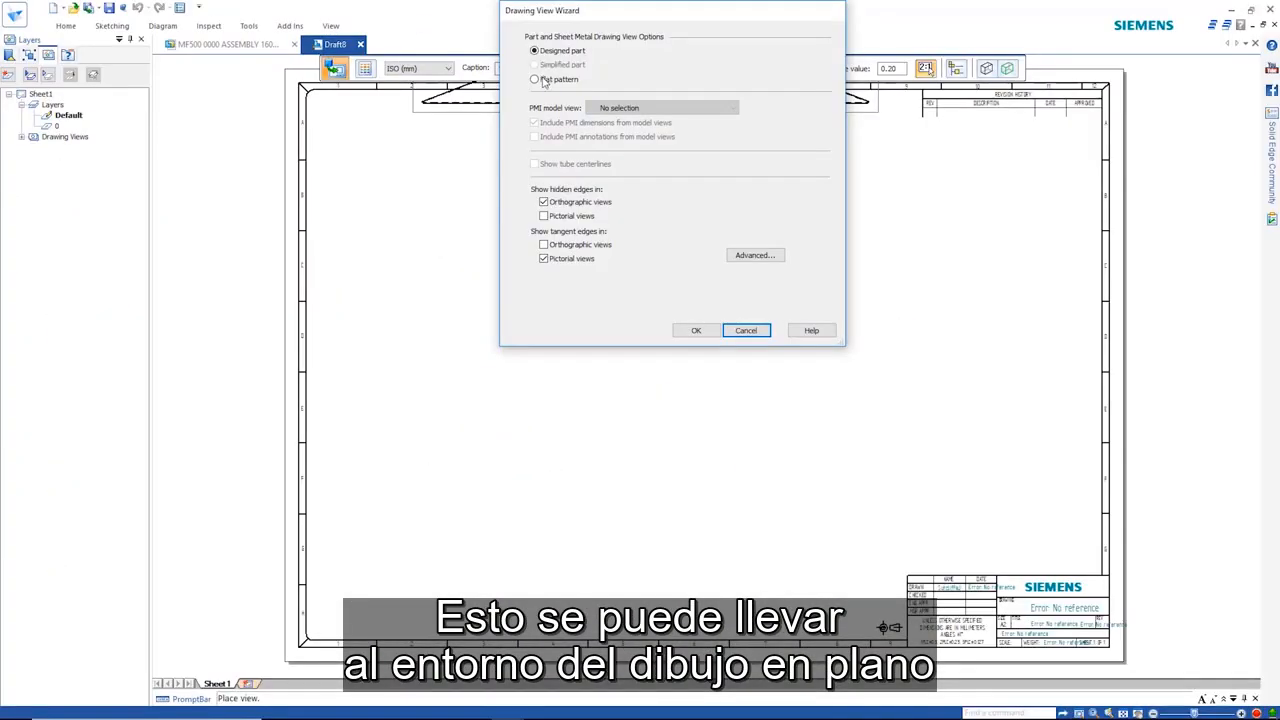
Place the part view as a flat pattern and add a bend table with a chosen style.
{"action": "left_click", "coordinate": [696, 330]}
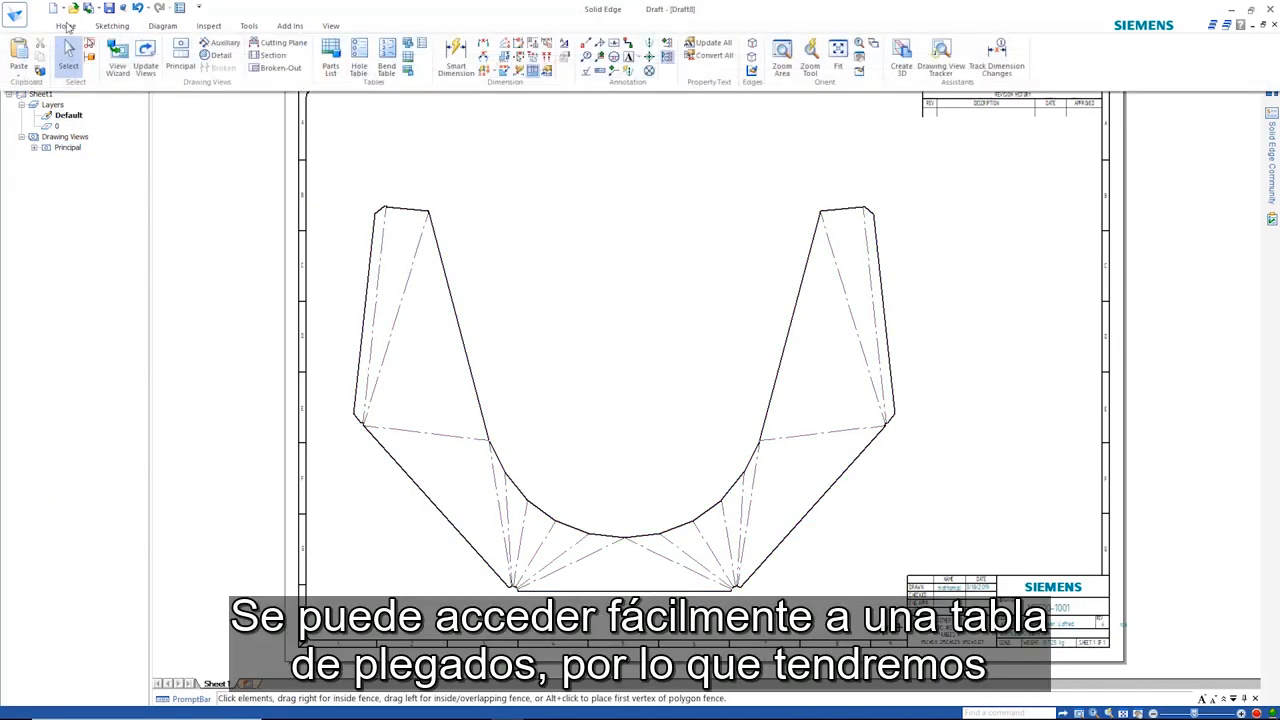
{"action": "left_click", "coordinate": [512, 68]}
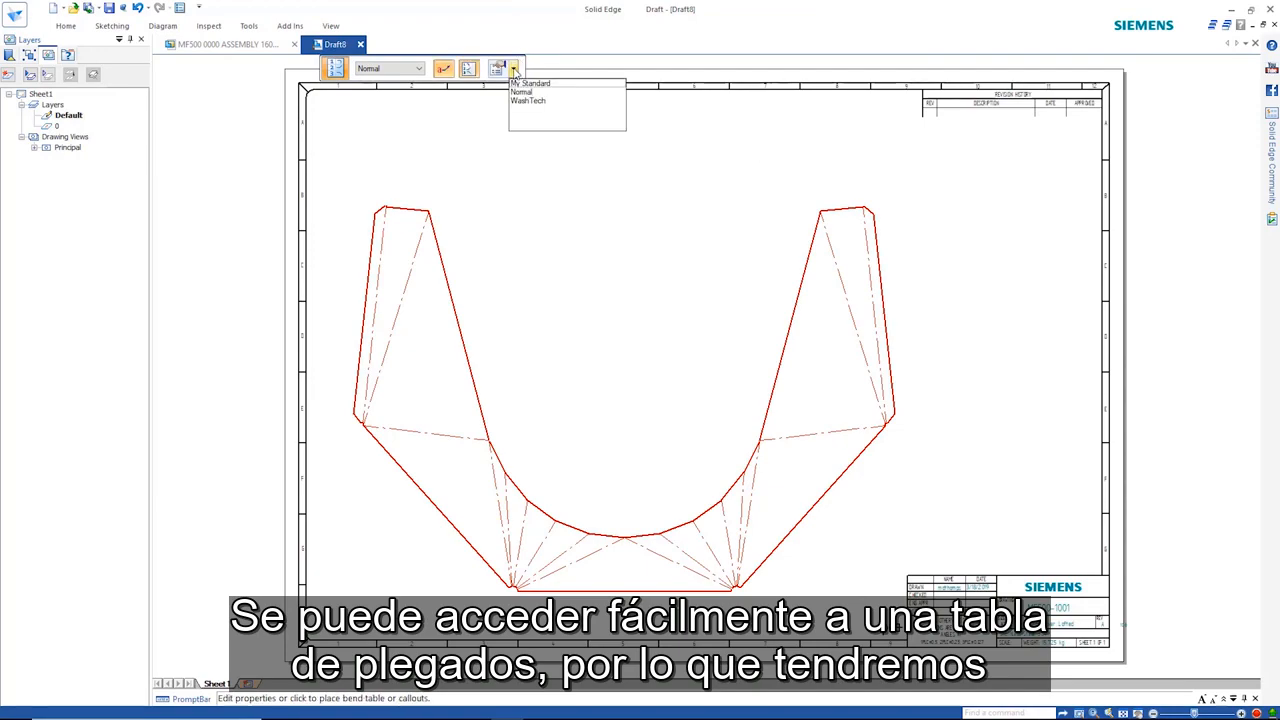
{"action": "left_click", "coordinate": [528, 100]}
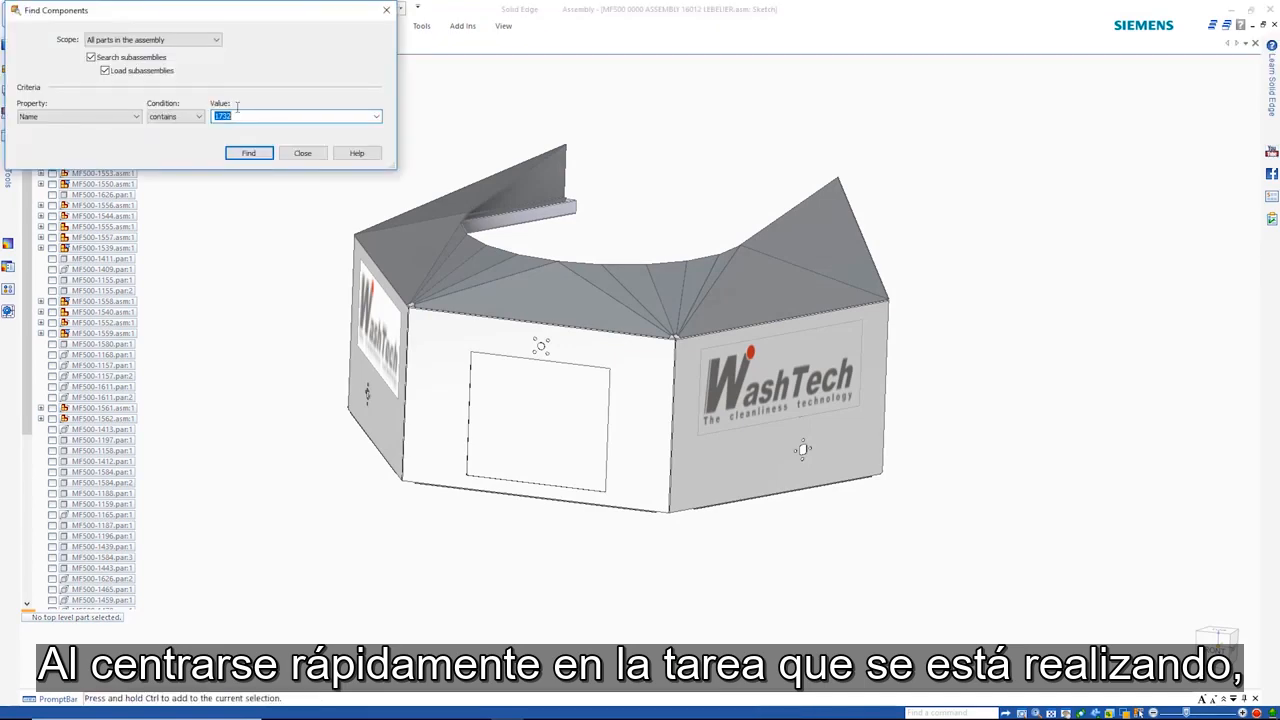
Run Find Components to locate the lofted sheet-metal part by property name.
{"action": "left_click", "coordinate": [248, 152]}
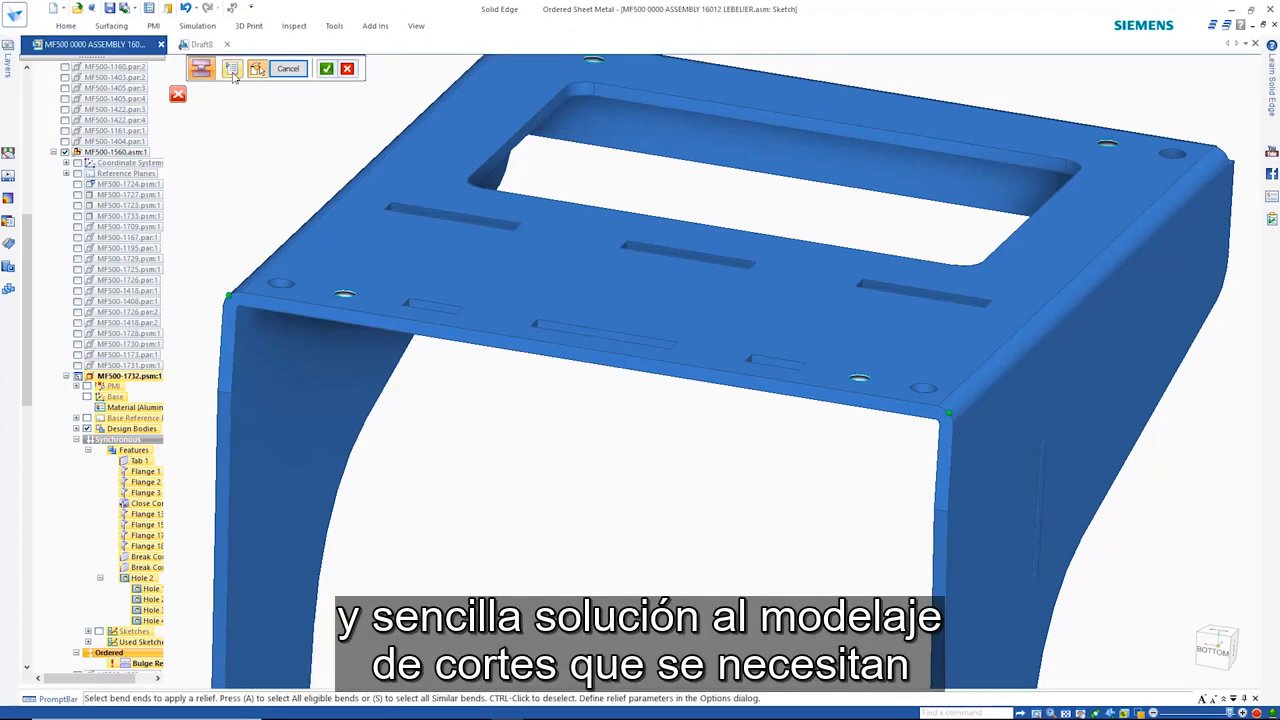
Set the bulge relief shape to Circular and enter its width and depth.
{"action": "left_click", "coordinate": [232, 68]}
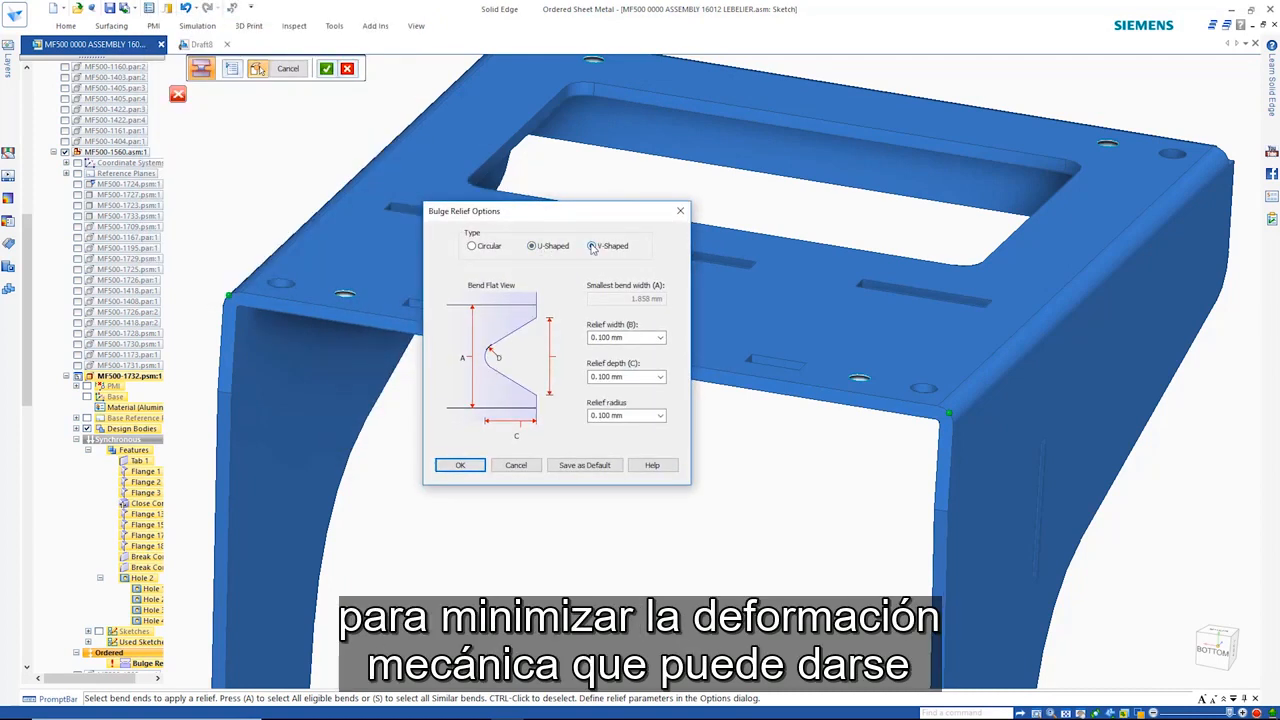
{"action": "left_click", "coordinate": [472, 246]}
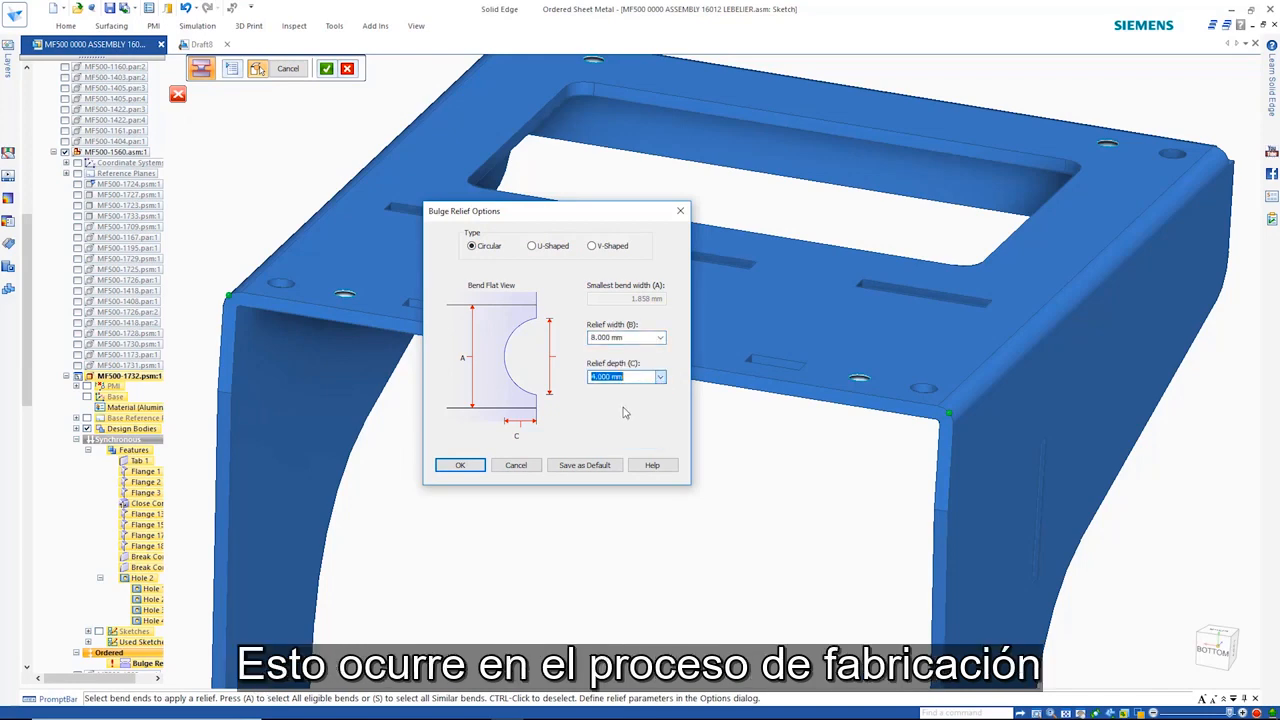
{"action": "left_click", "coordinate": [460, 464]}
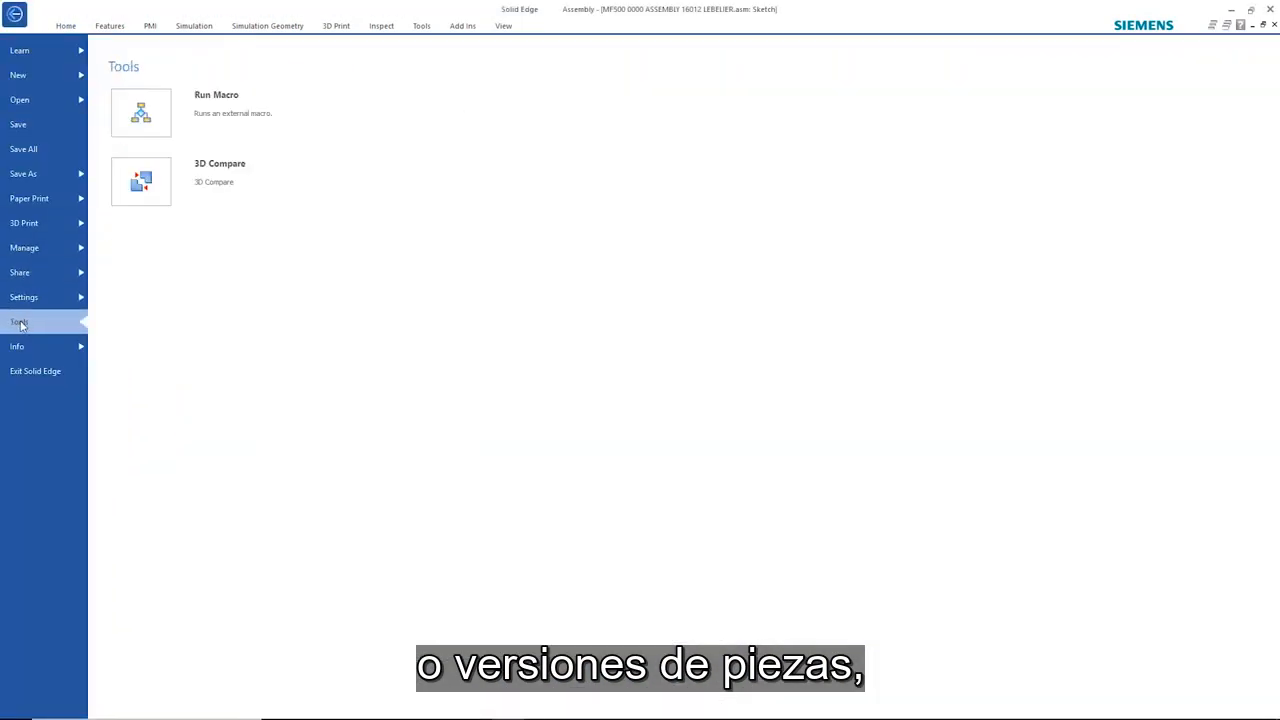
{"action": "mouse_move", "coordinate": [176, 180]}
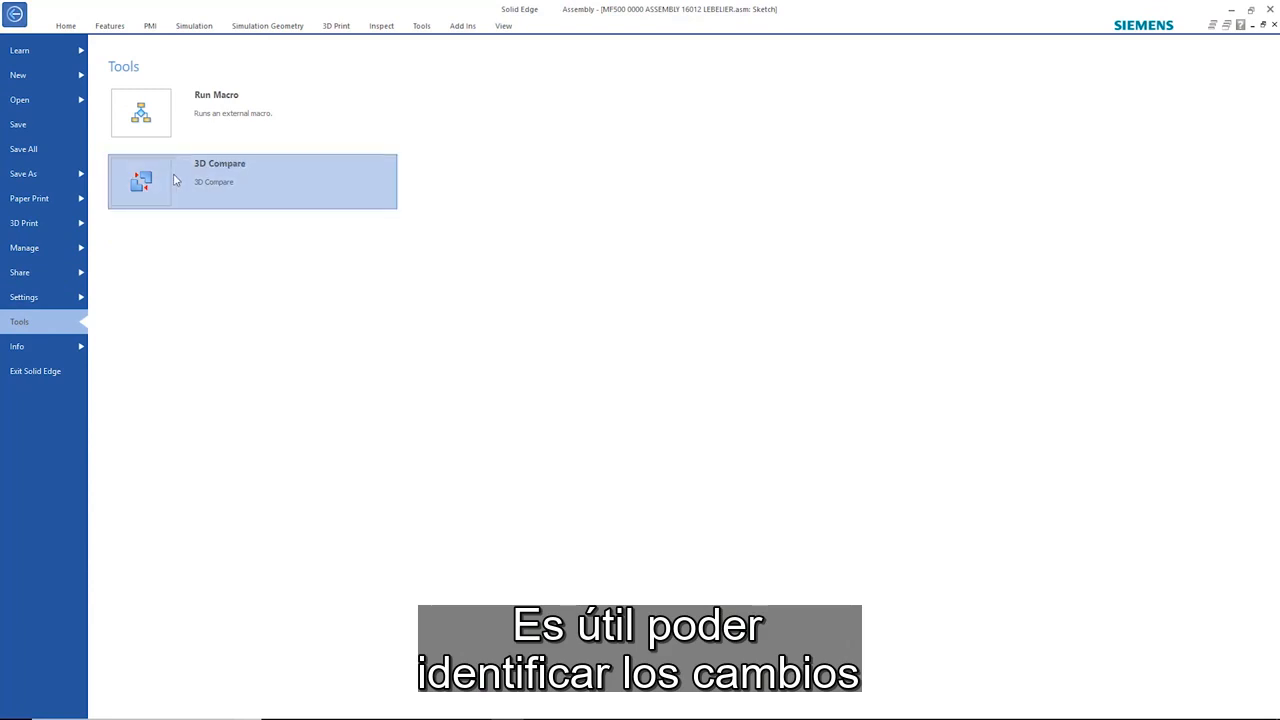
Run 3D Compare on MF500-1900 and MF500-2900 with common volume coloured Steel.
{"action": "left_click", "coordinate": [252, 180]}
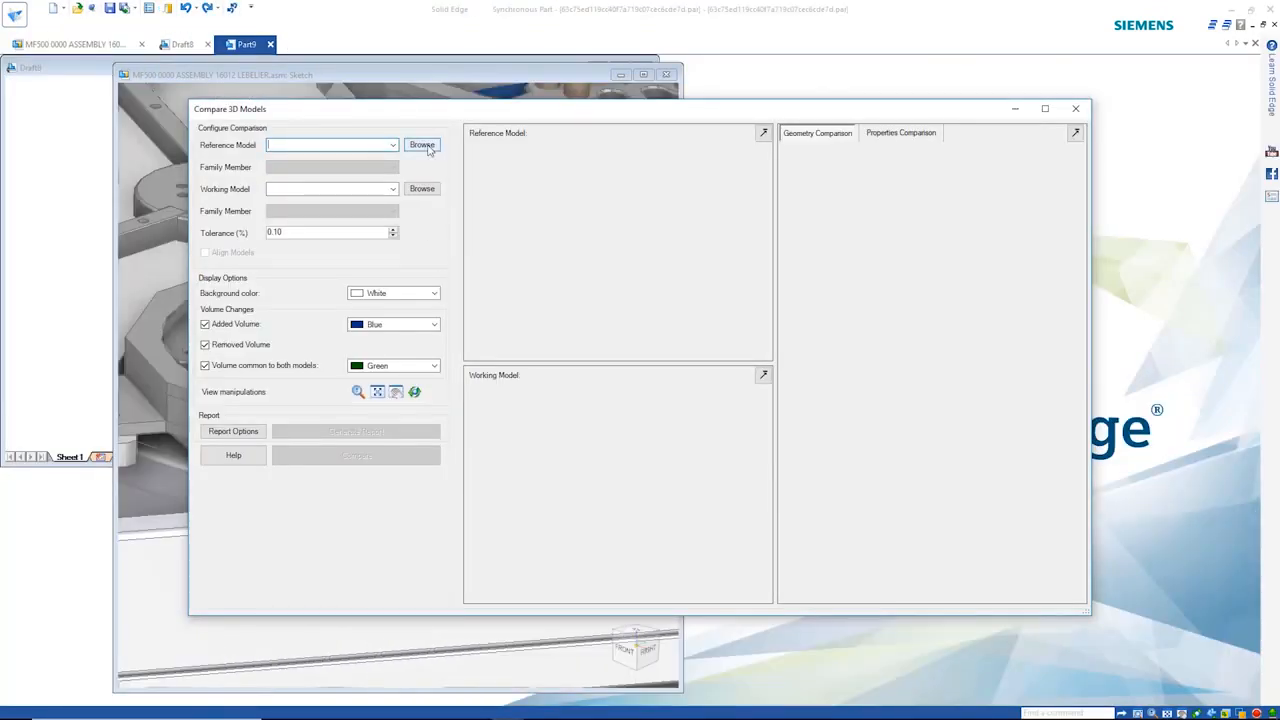
{"action": "left_click", "coordinate": [420, 144]}
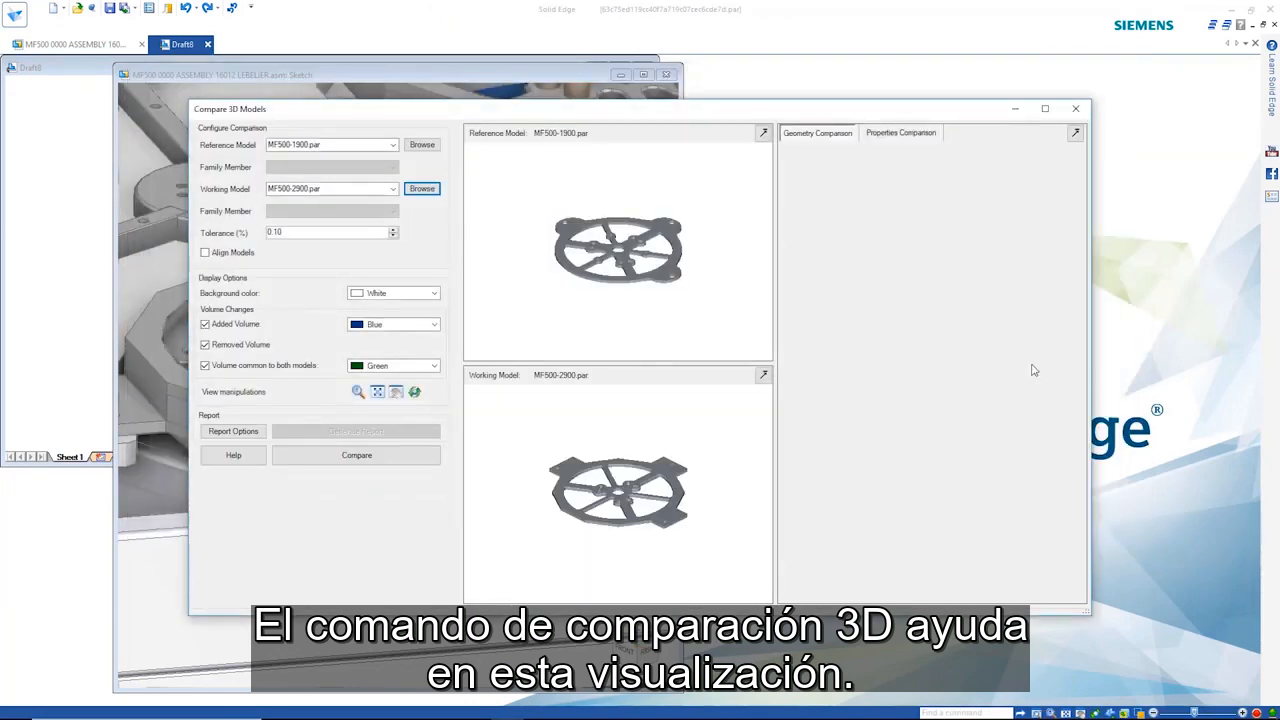
{"action": "left_click", "coordinate": [390, 364]}
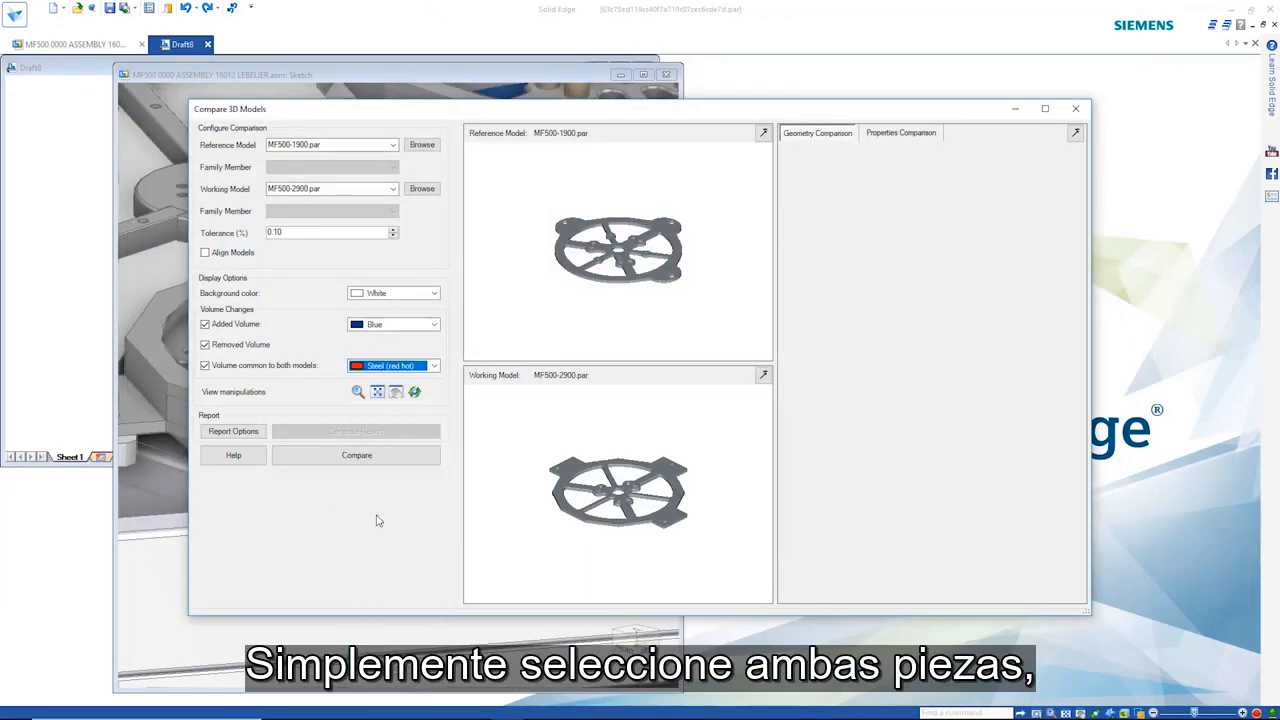
{"action": "left_click", "coordinate": [356, 456]}
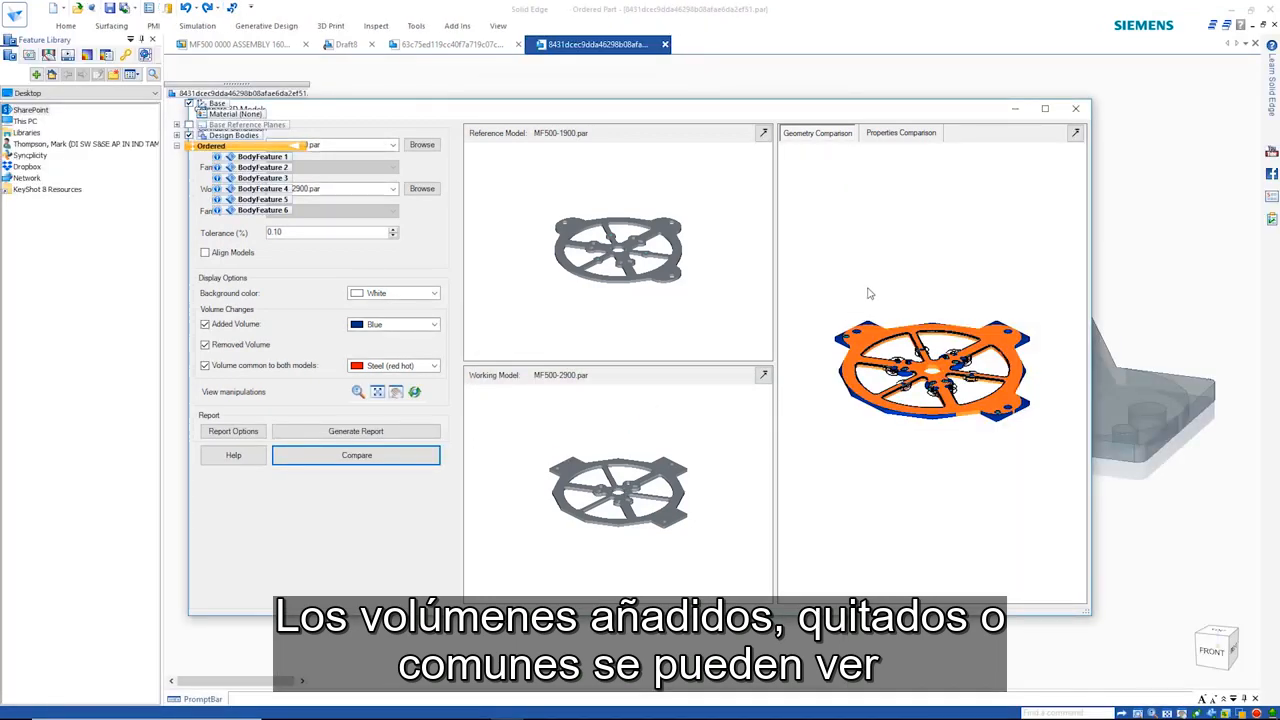
Enlarge the comparison model and review the Properties Comparison list of material, mass and physical properties.
{"action": "left_click", "coordinate": [356, 456]}
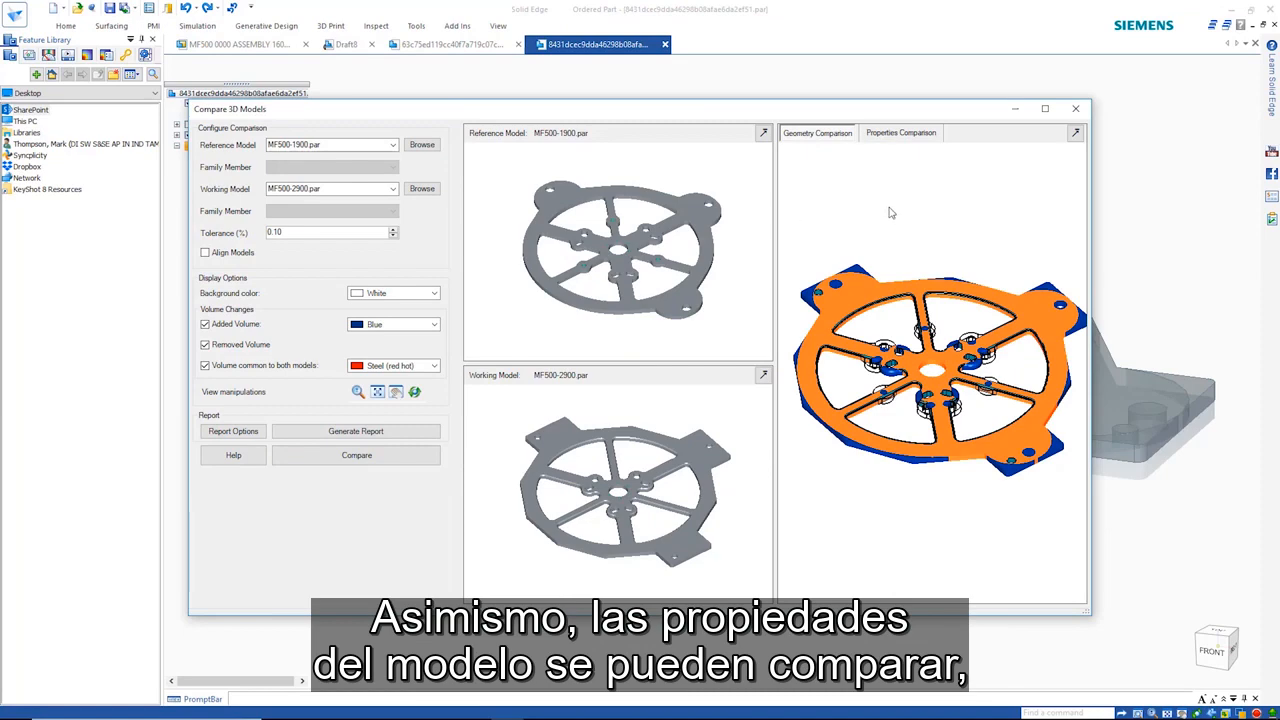
{"action": "left_click", "coordinate": [900, 132]}
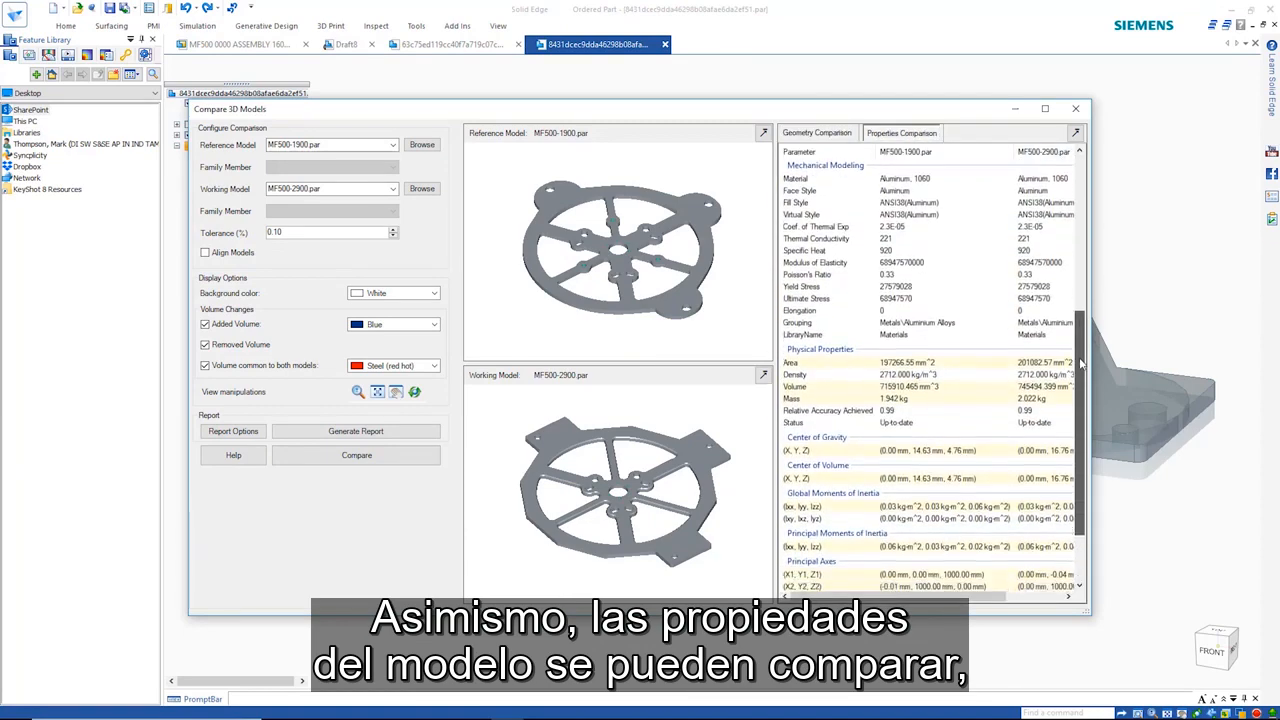
{"action": "scroll", "scroll_direction": "down", "scroll_amount": 3}
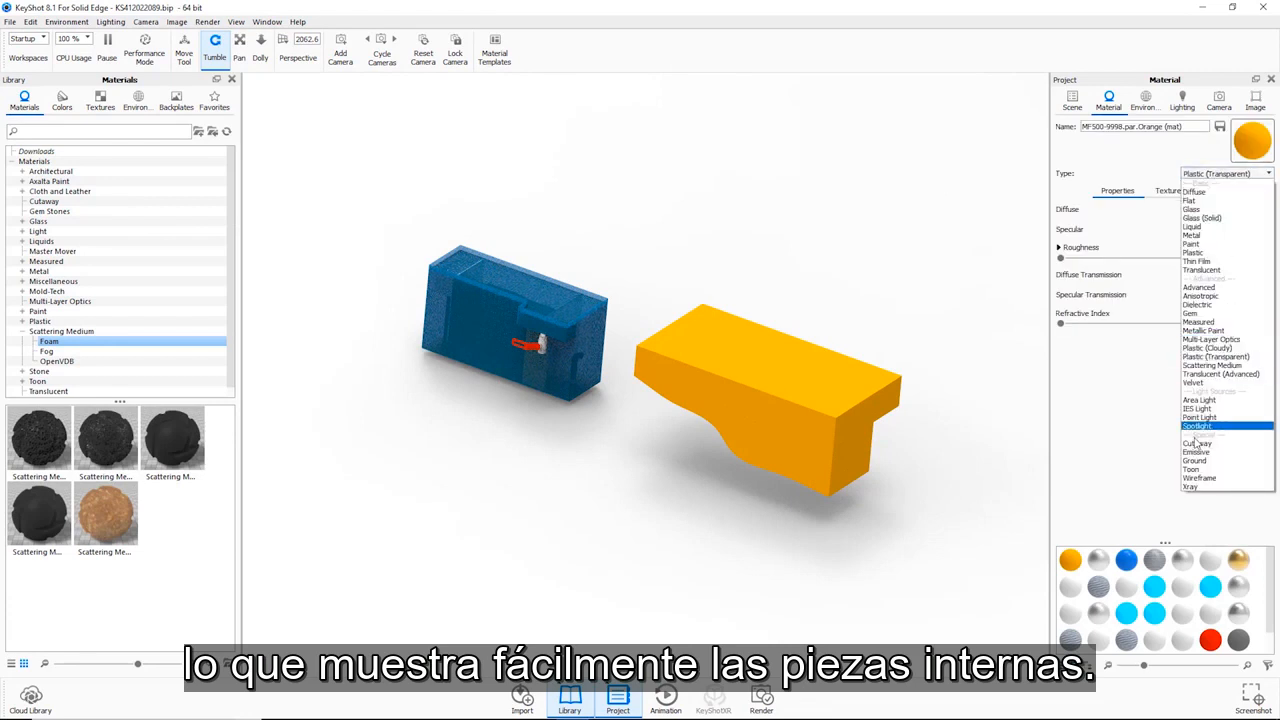
Make the block a Cutaway material and move it deeper into the tank to expose the interior.
{"action": "left_click", "coordinate": [1200, 444]}
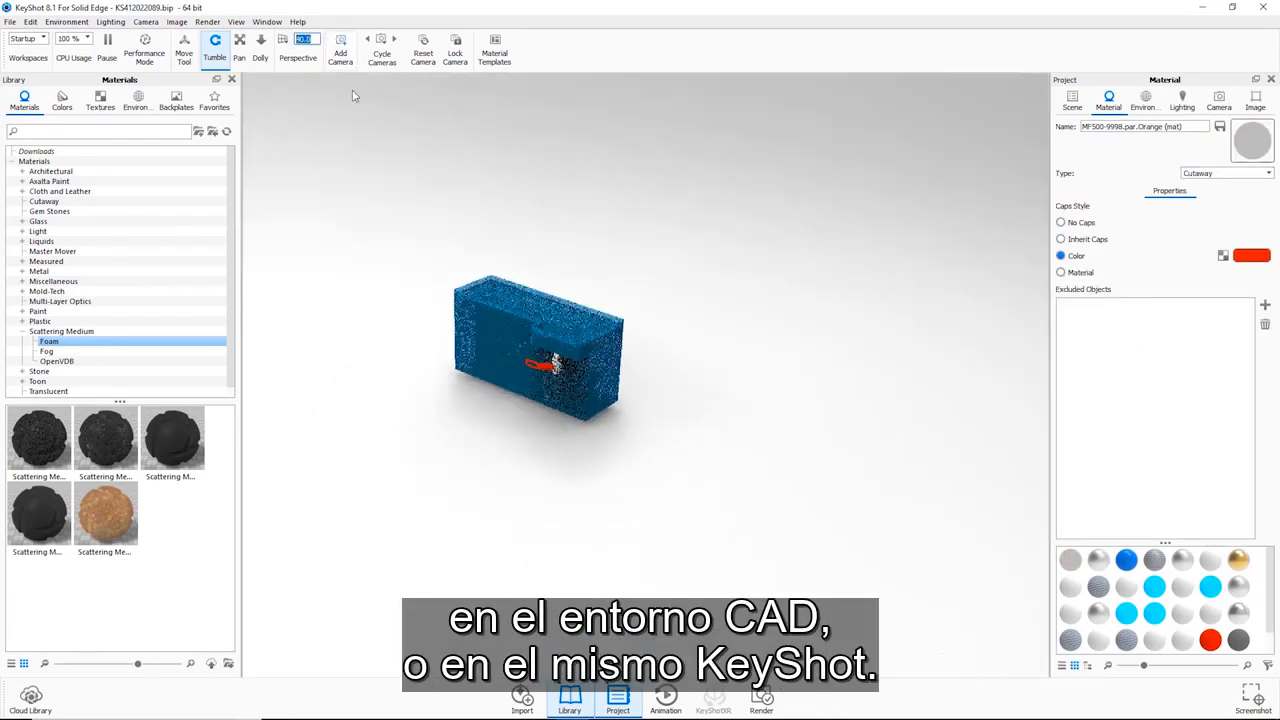
{"action": "left_click", "coordinate": [1072, 100]}
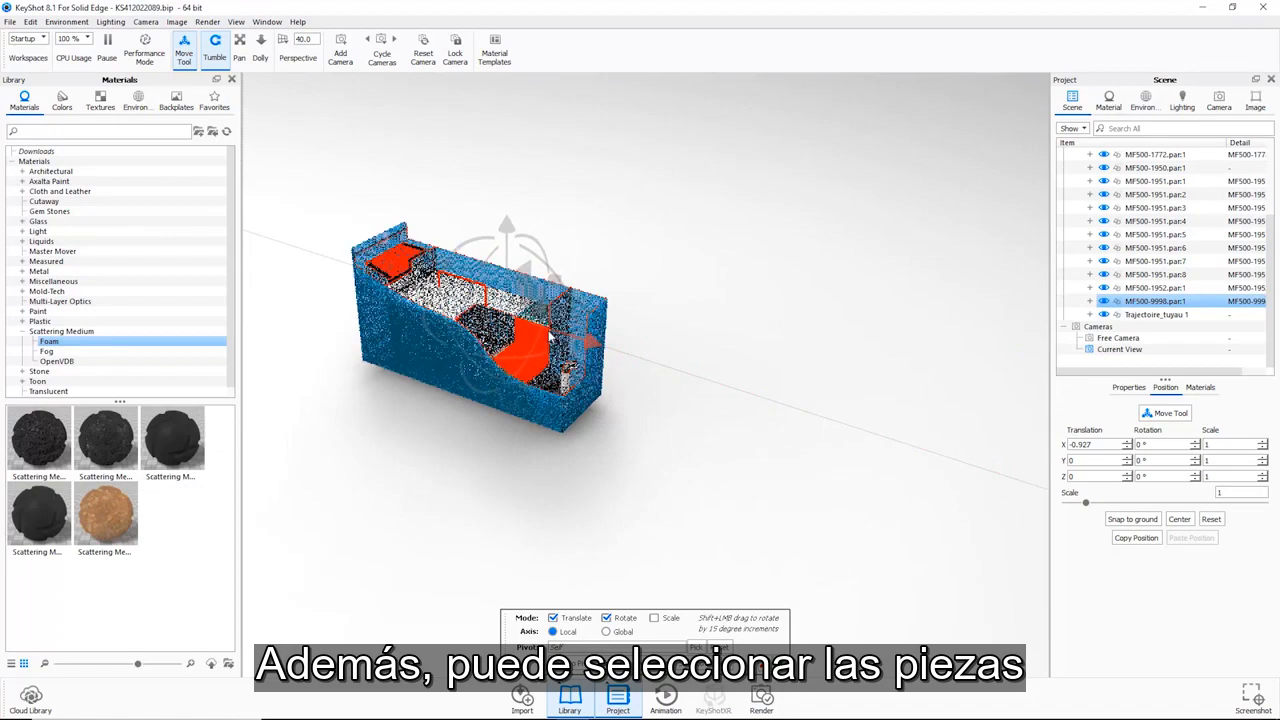
{"action": "left_click", "coordinate": [470, 300]}
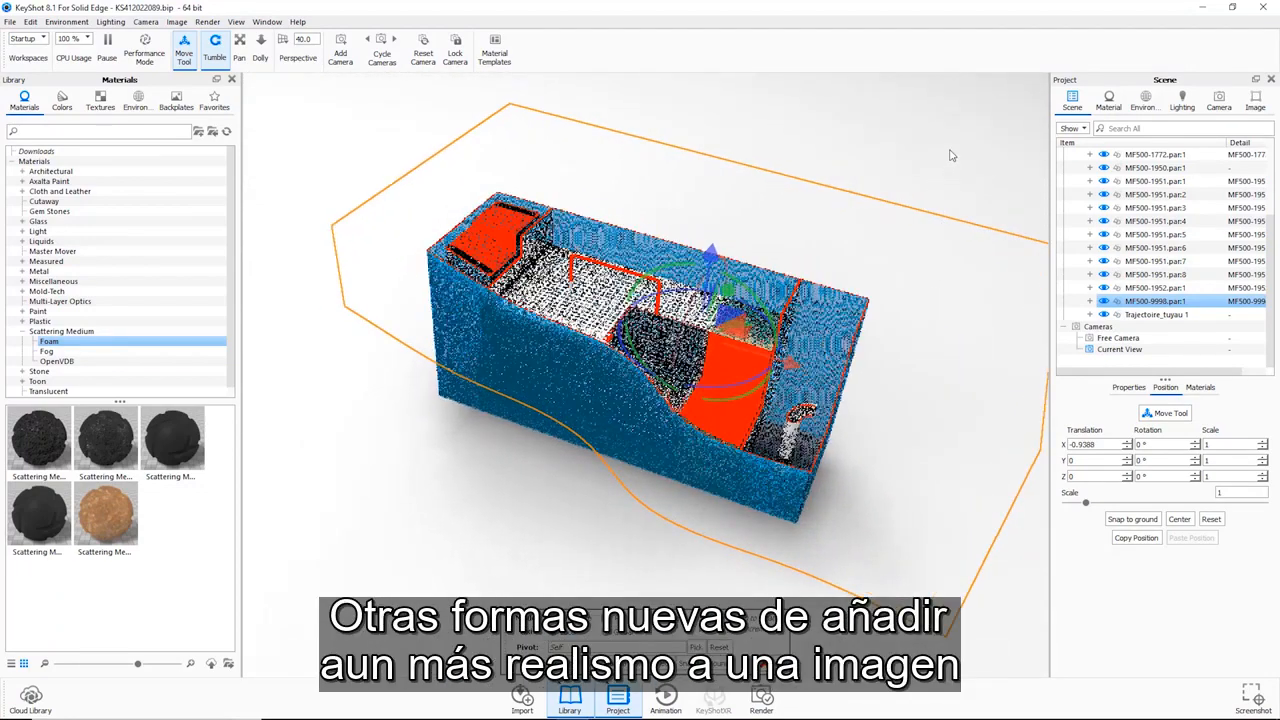
{"action": "left_click", "coordinate": [1108, 100]}
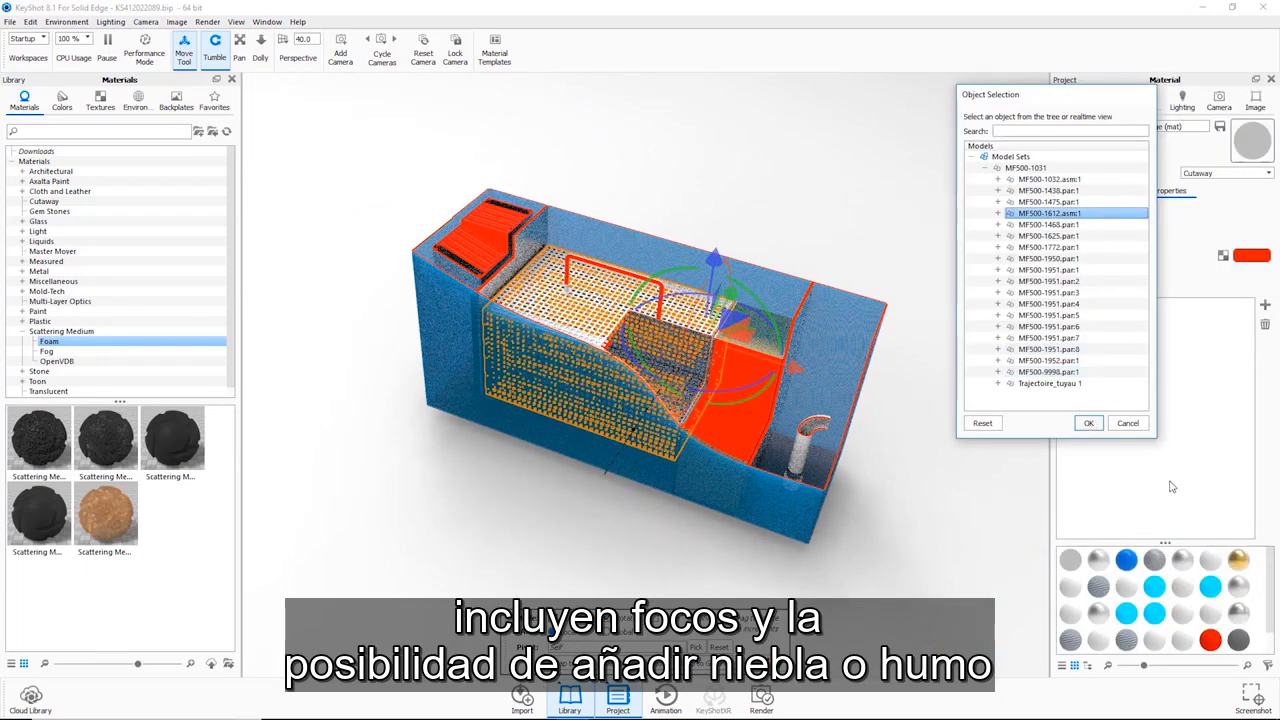
Exclude MF500-1612.asm from the cutaway, give the basket a brass mesh material, and set caps to Inherit Caps.
{"action": "left_click", "coordinate": [1088, 422]}
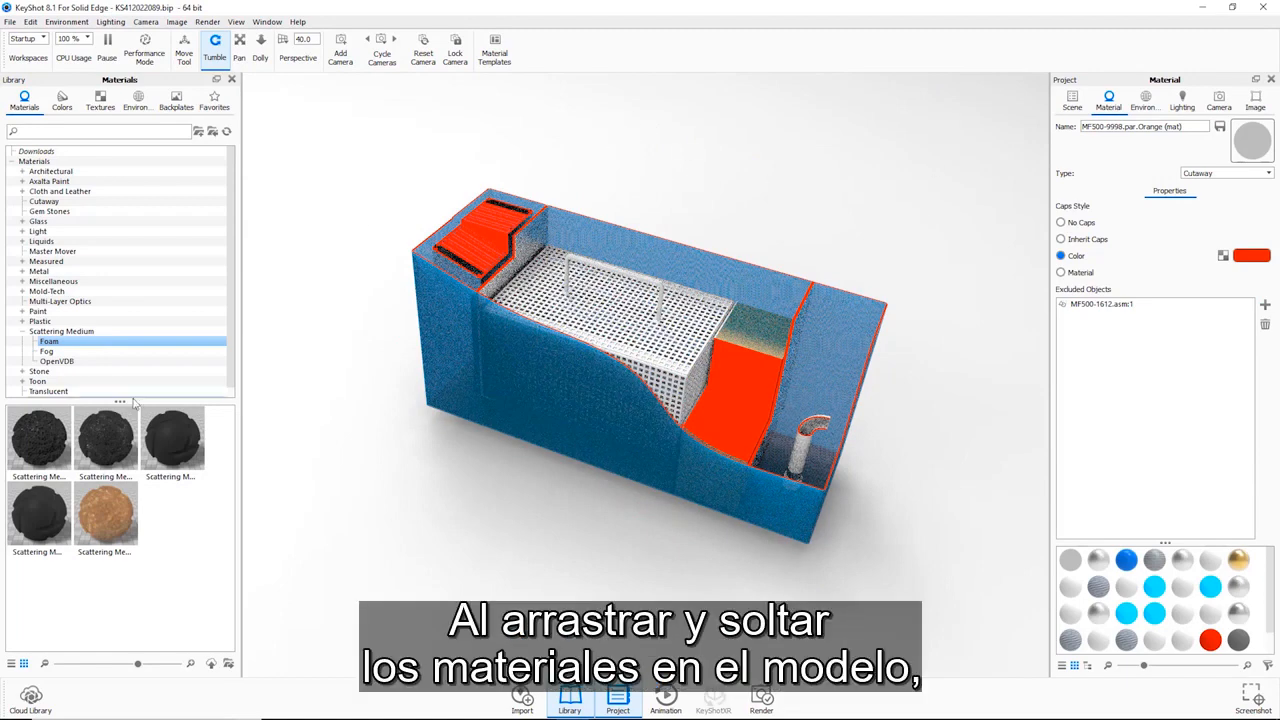
{"action": "left_click", "coordinate": [32, 272]}
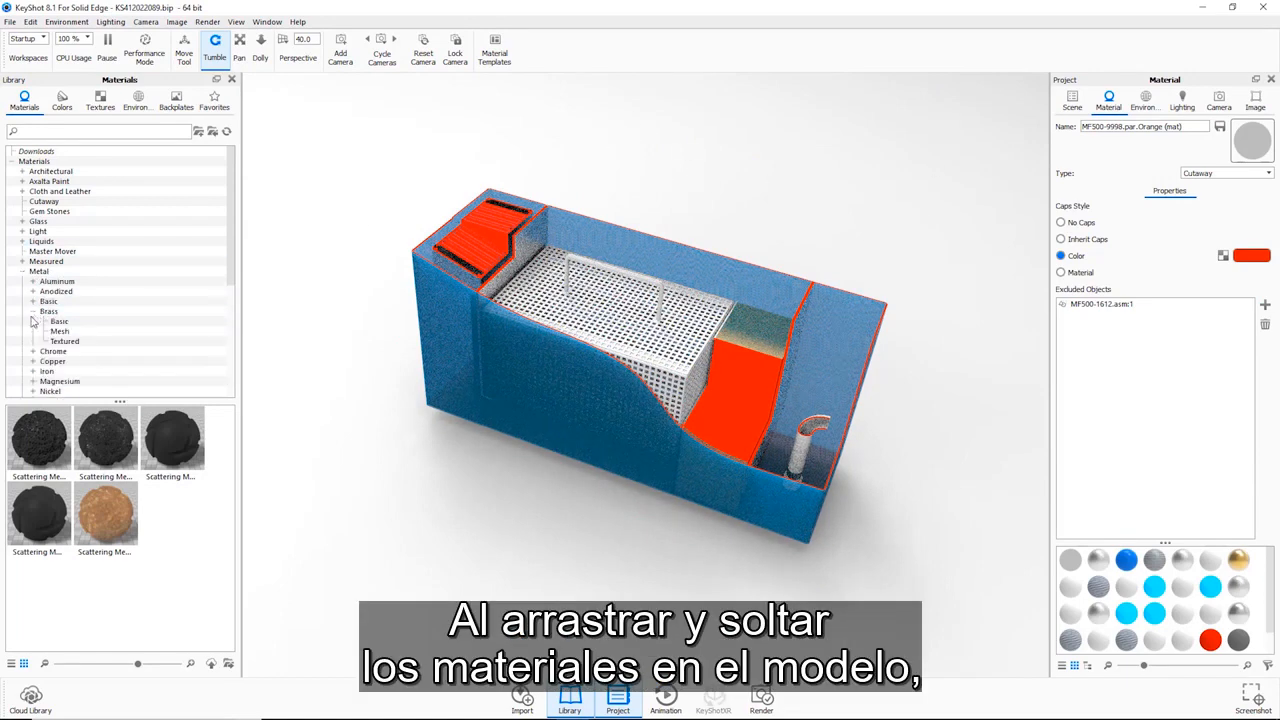
{"action": "left_click", "coordinate": [58, 320]}
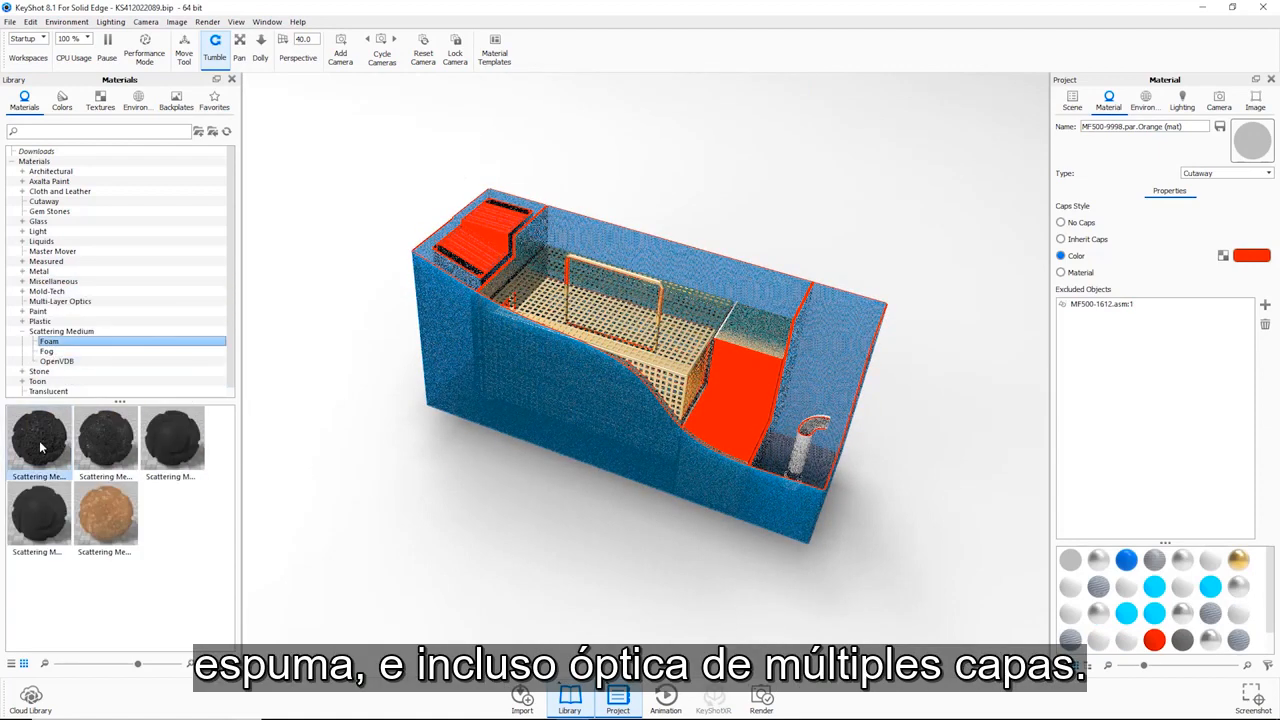
{"action": "left_click", "coordinate": [1060, 240]}
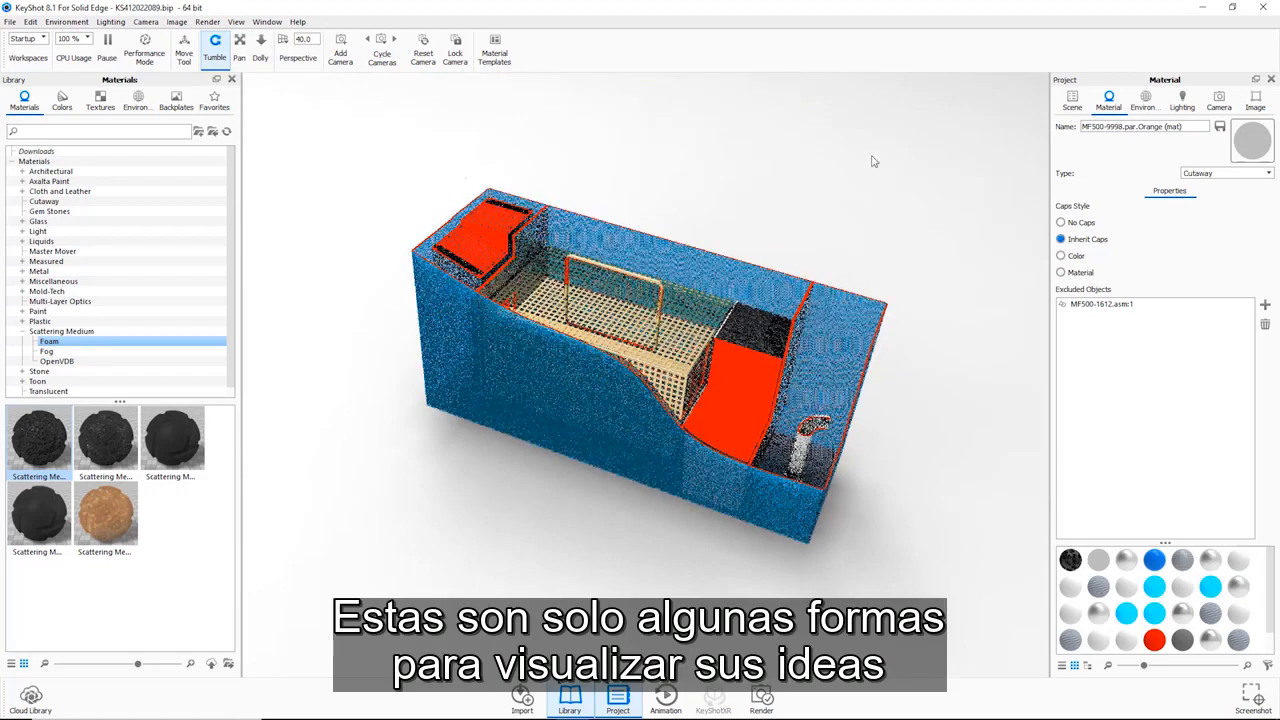